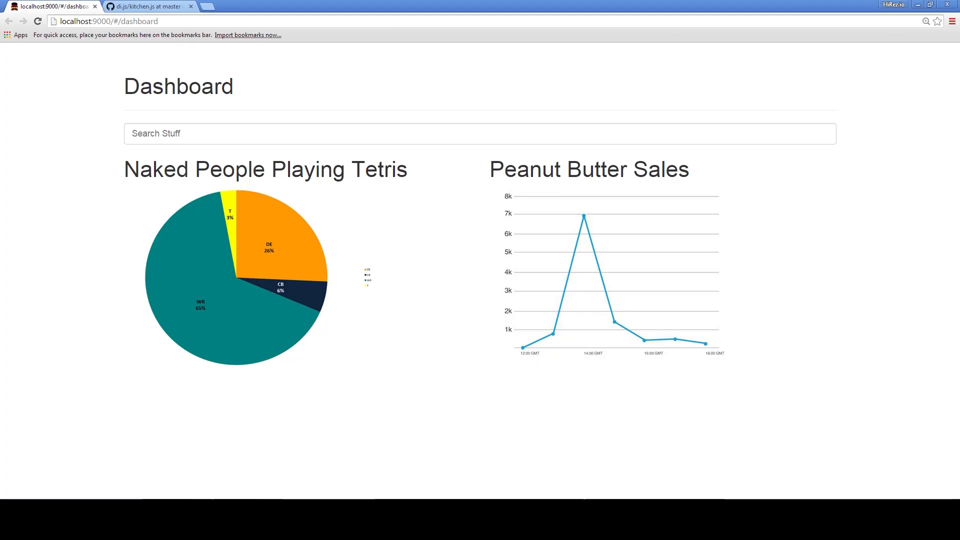
pyautogui.moveTo(351, 265)
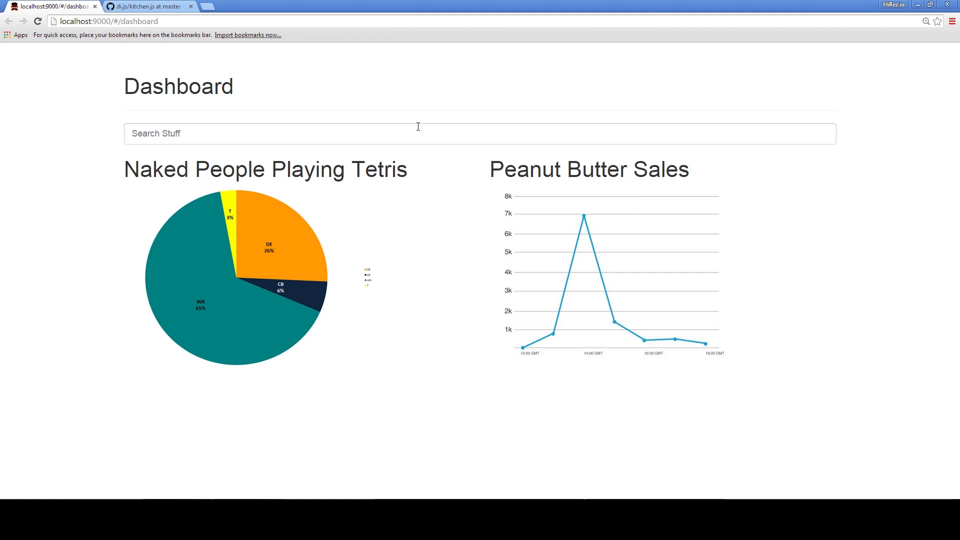
pyautogui.moveTo(536, 132)
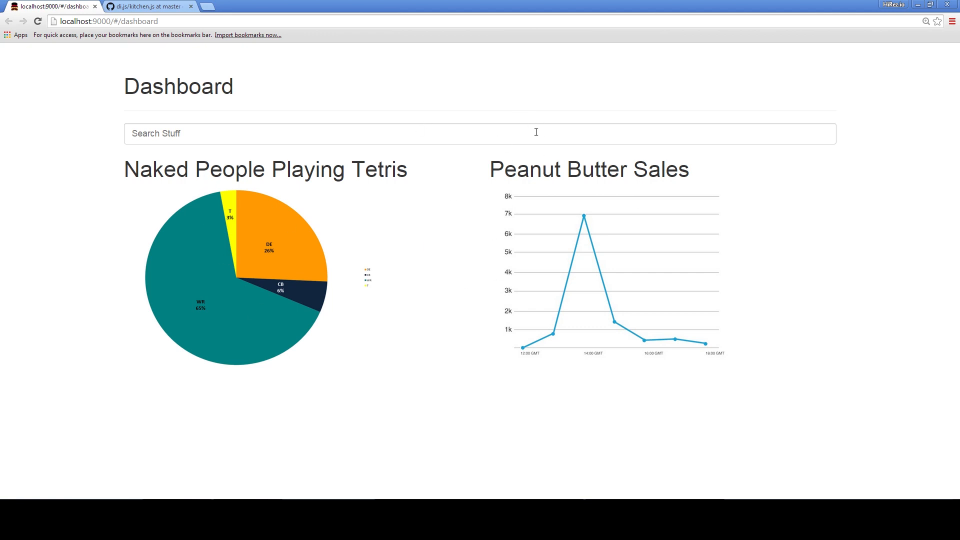